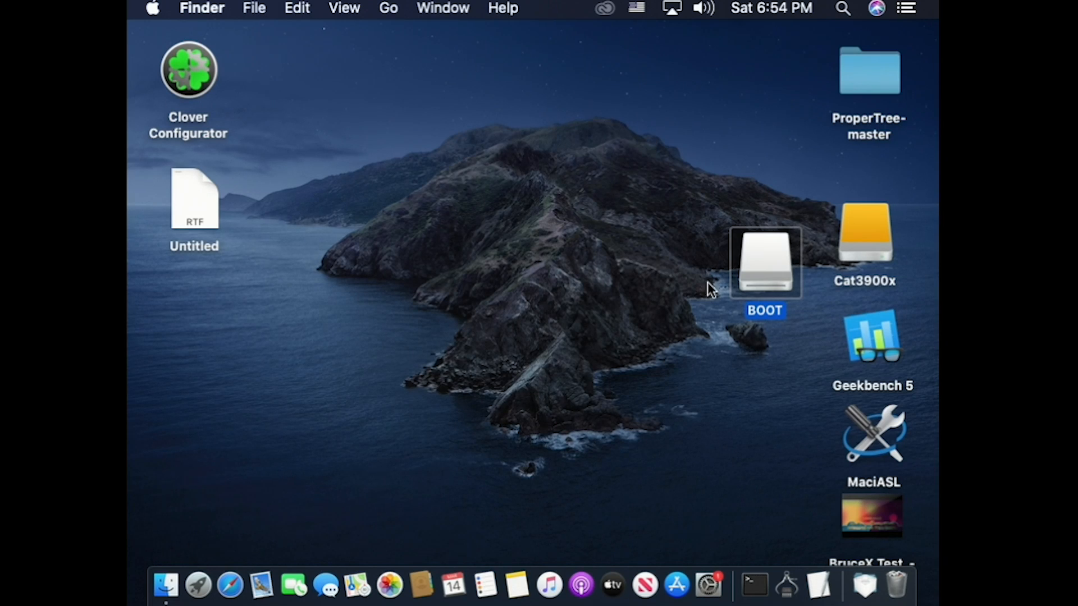
mouse_move(596, 260)
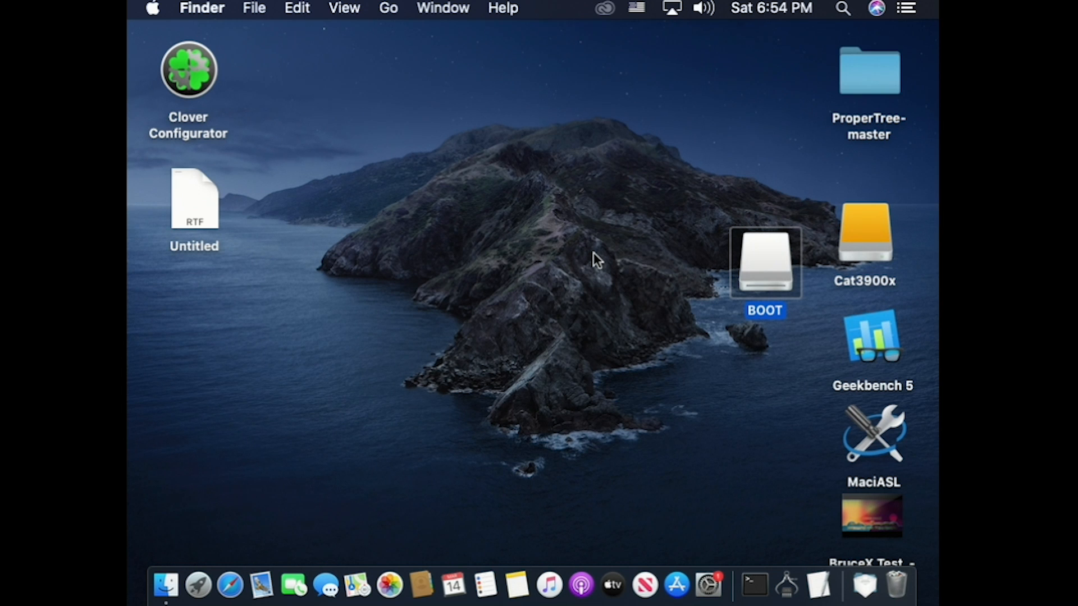
mouse_move(511, 331)
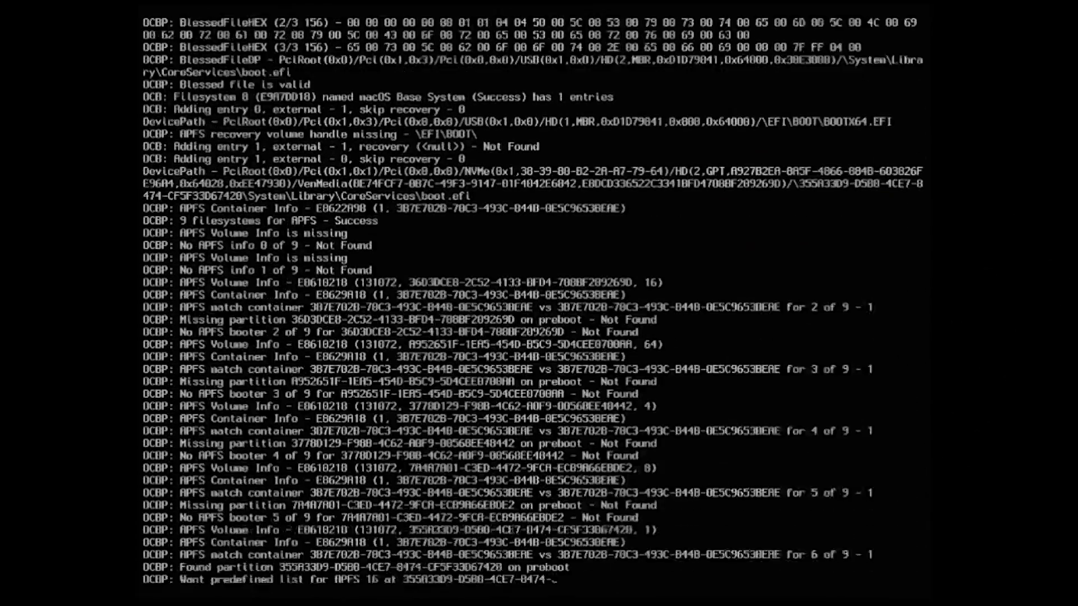
- Let OpenCore's verbose boot log scroll by into the Cat3900x Catalina system
scroll(down, 3)
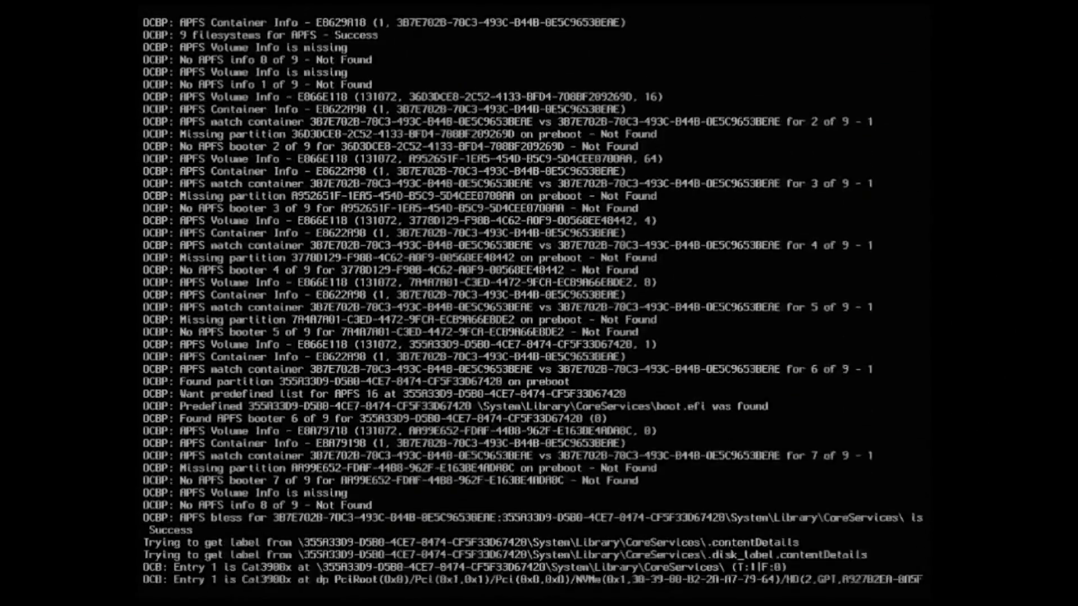
scroll(down, 3)
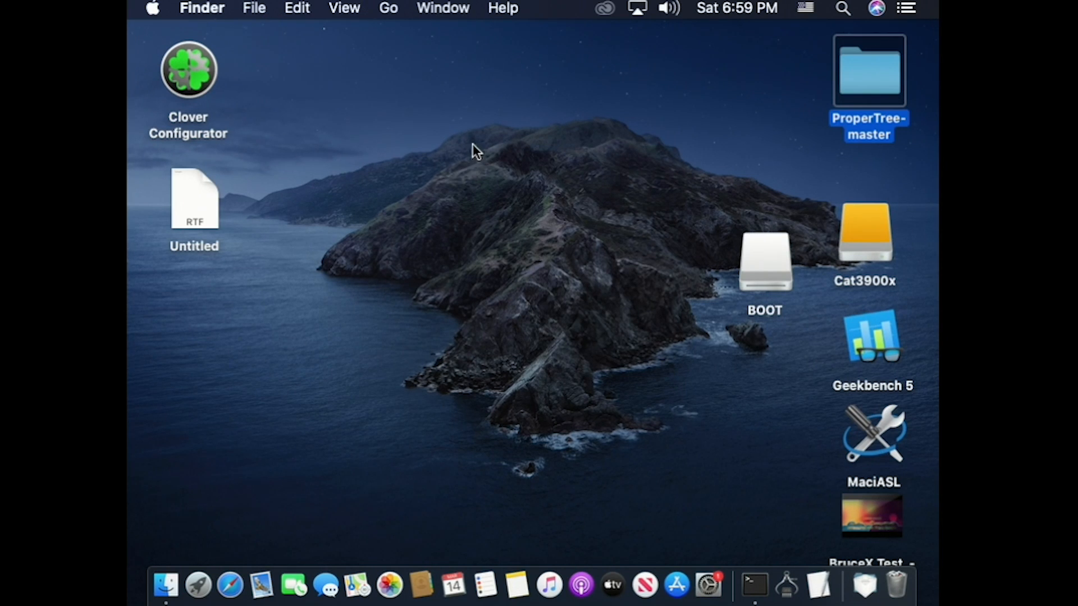
mouse_move(202, 72)
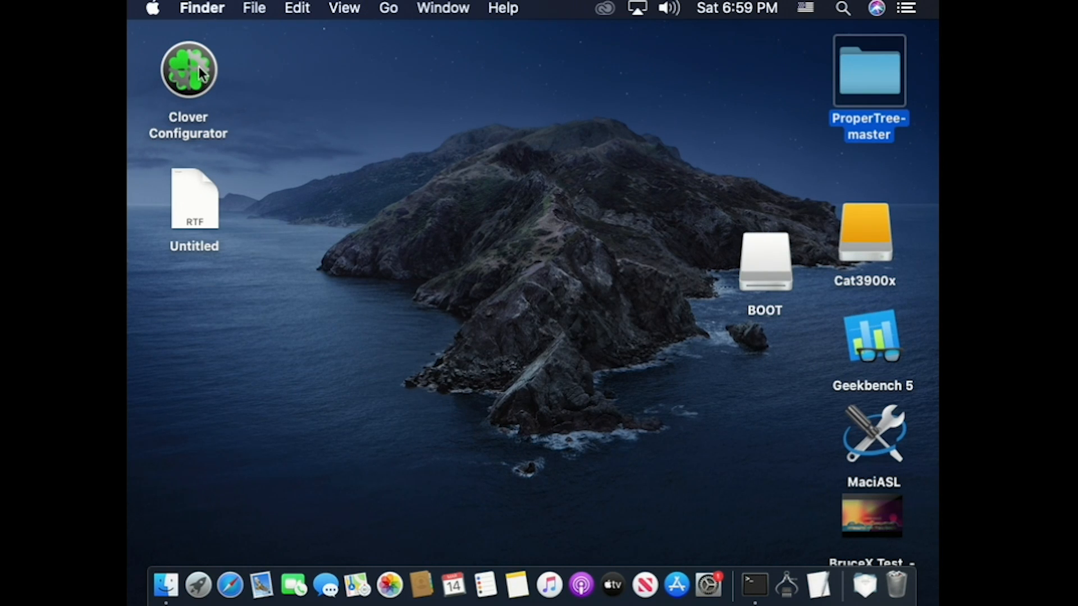
- Mount the internal drive's EFI partition with Clover Configurator after password authentication, then quit it
double_click(188, 69)
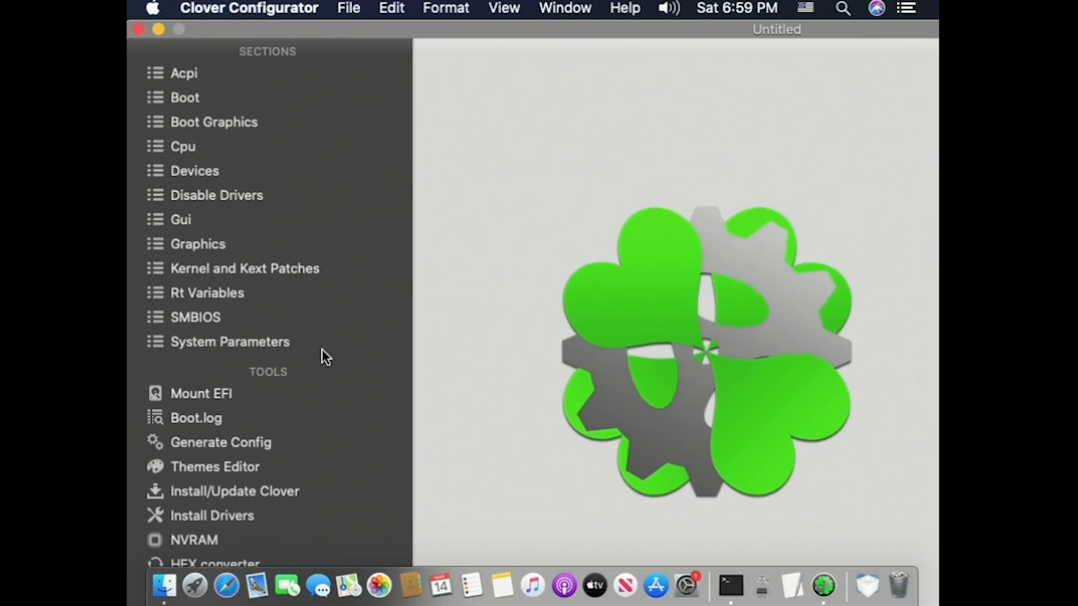
click(201, 393)
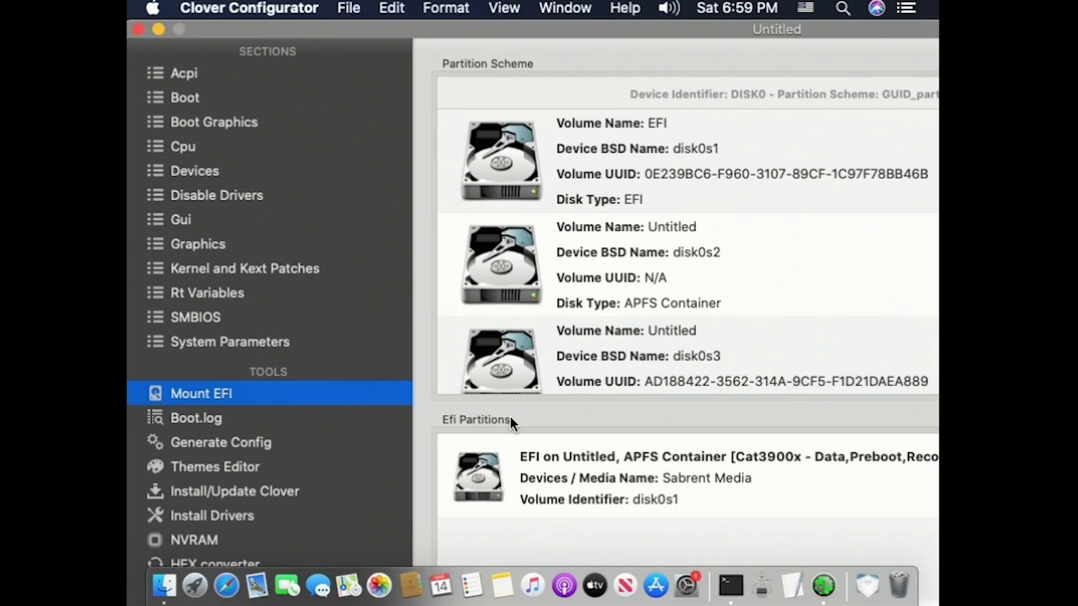
mouse_move(615, 382)
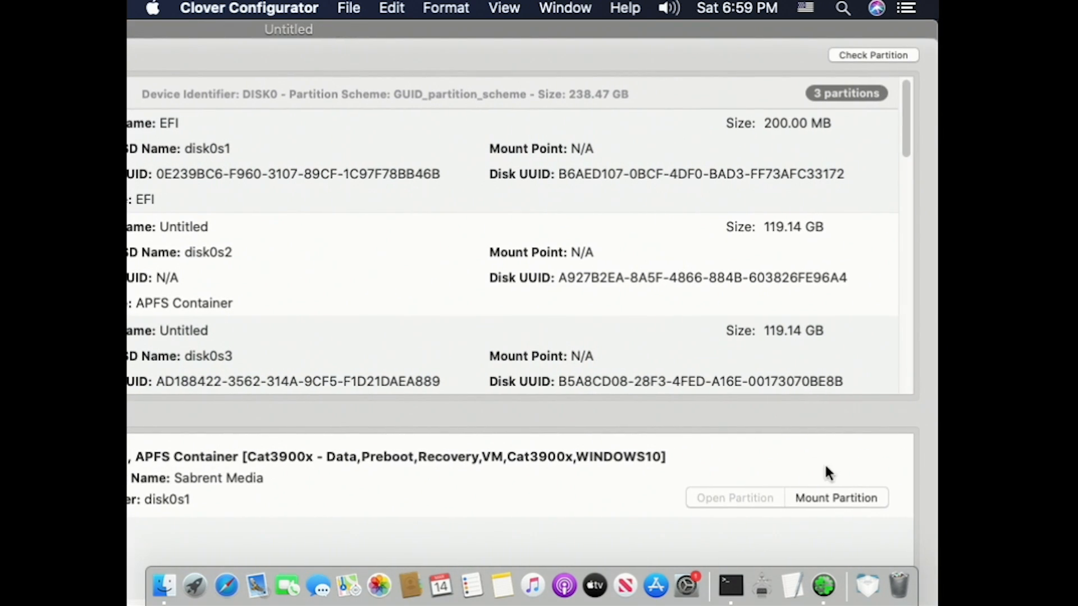
click(836, 498)
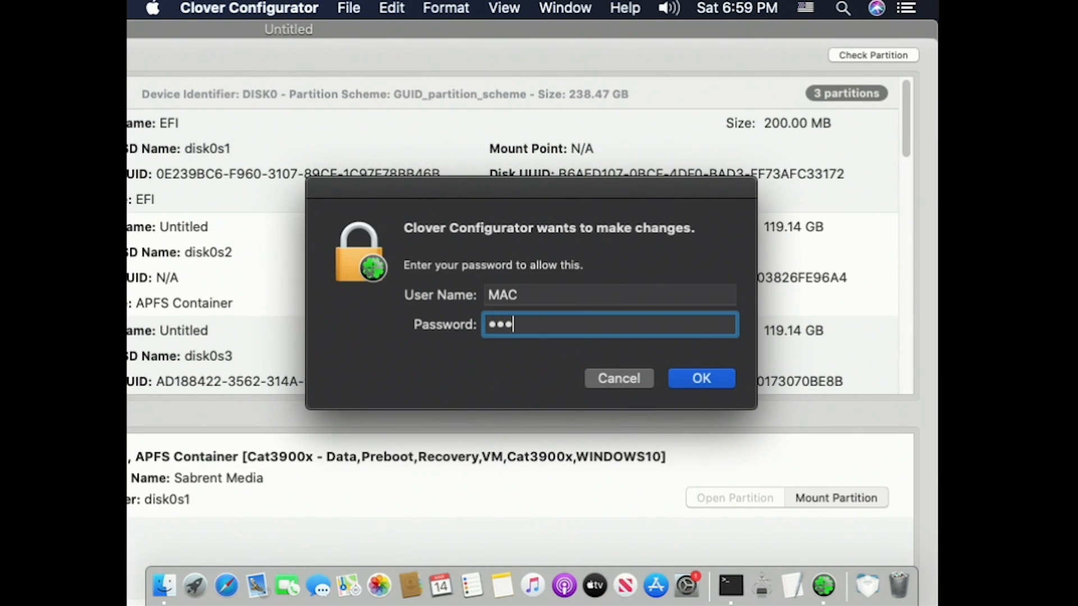
click(701, 378)
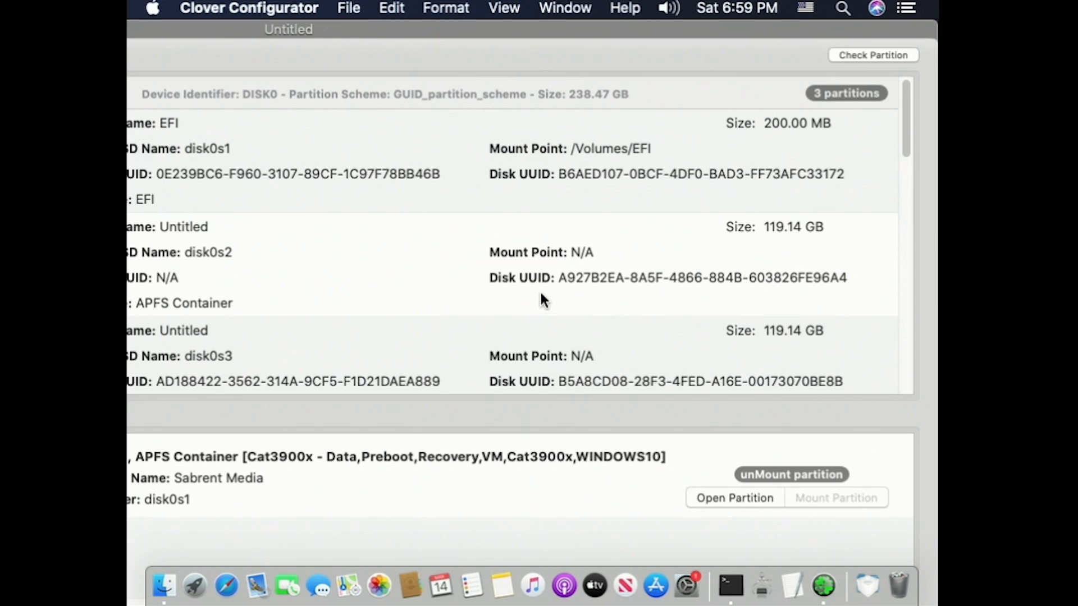
click(734, 498)
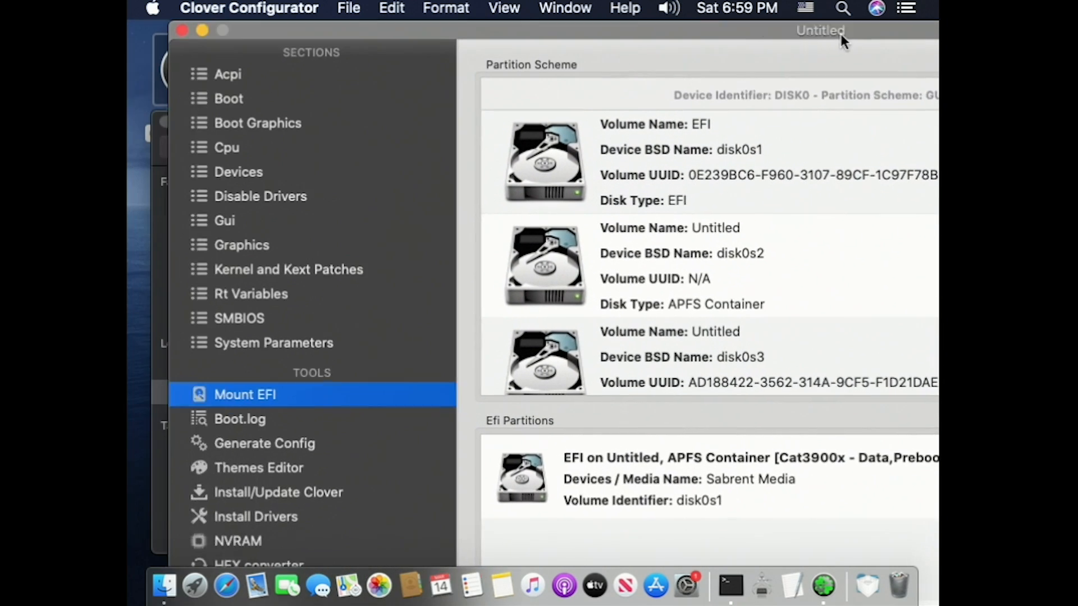
click(245, 394)
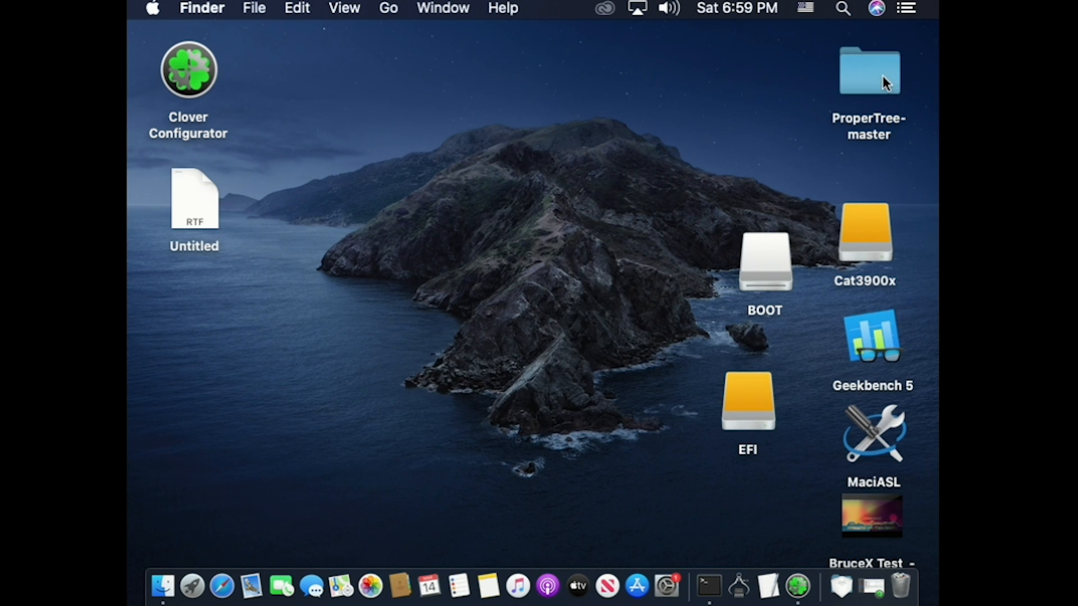
- Launch ProperTree and open EFI/OC/config.plist from the mounted EFI volume
double_click(869, 71)
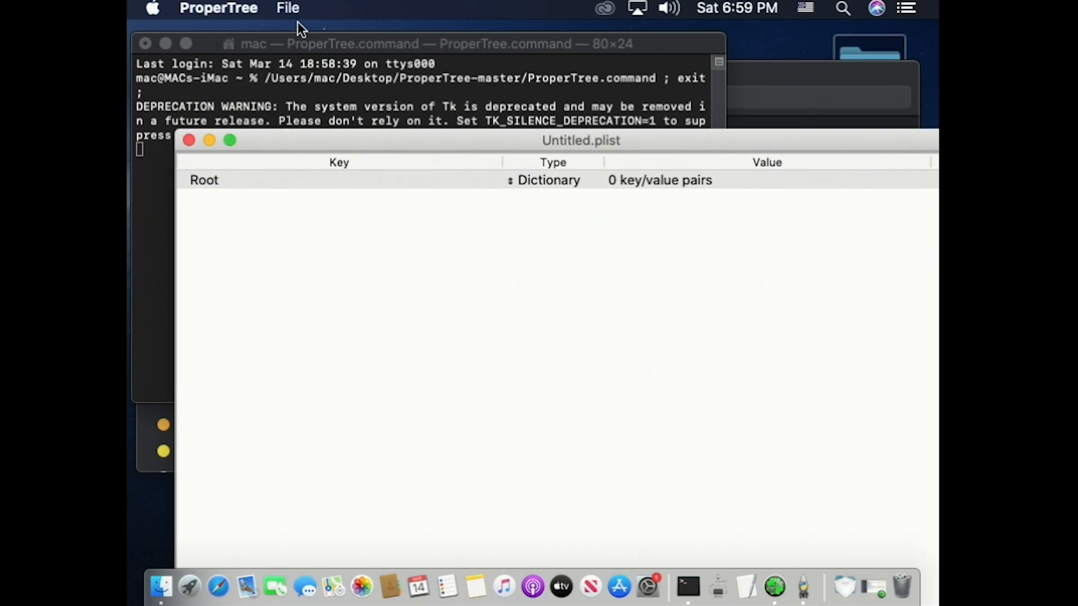
click(287, 7)
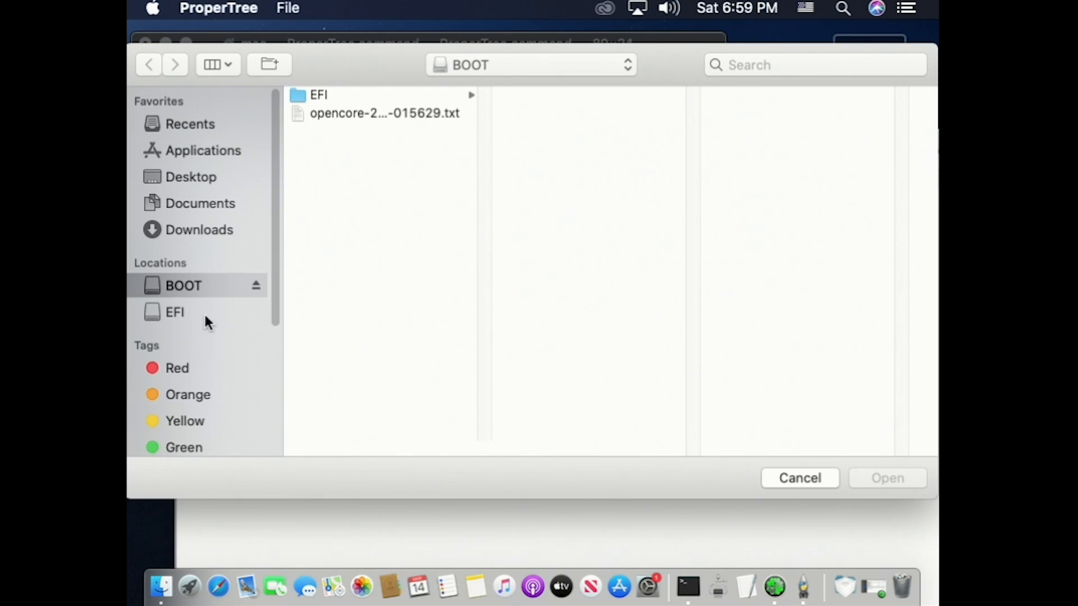
mouse_move(191, 317)
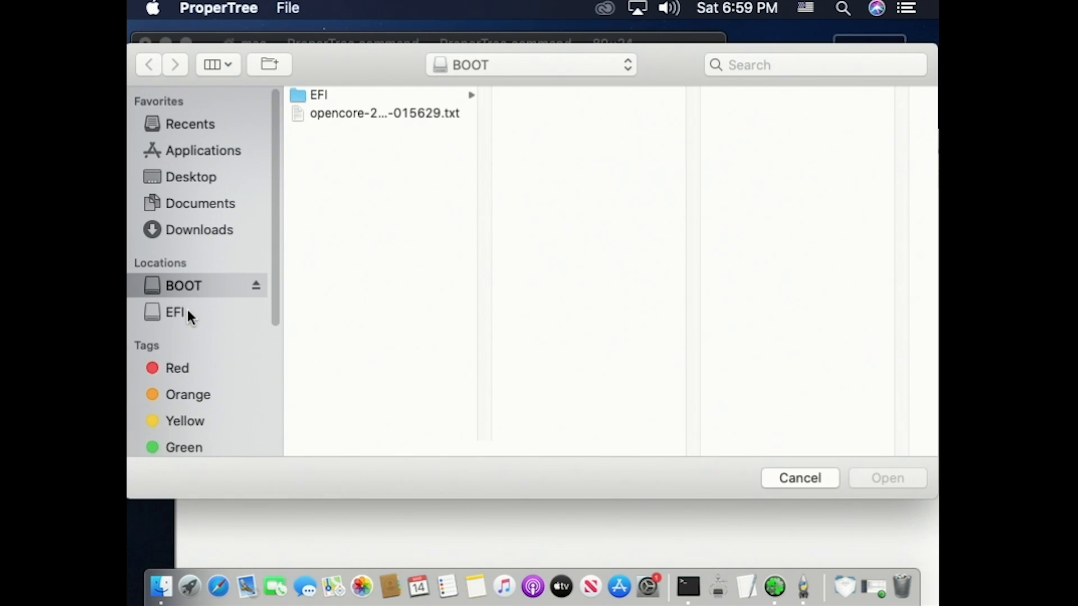
click(175, 311)
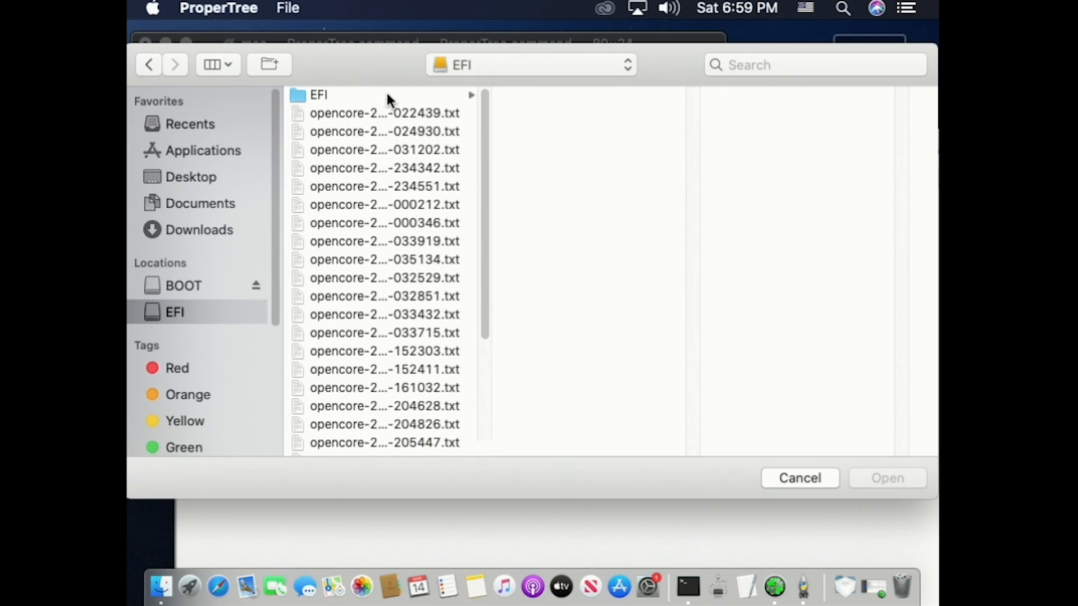
click(526, 113)
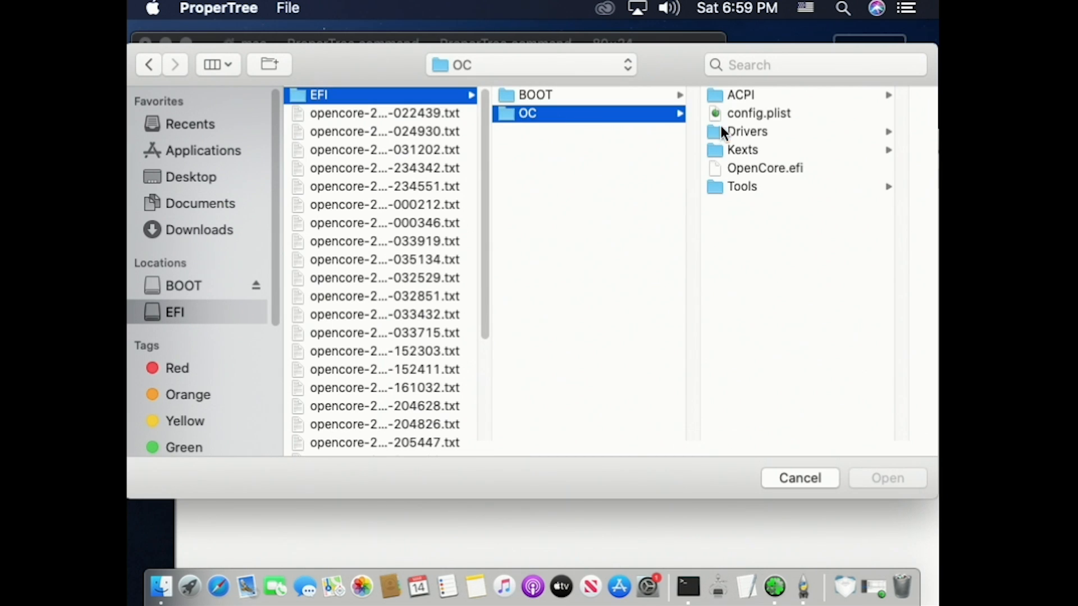
click(758, 113)
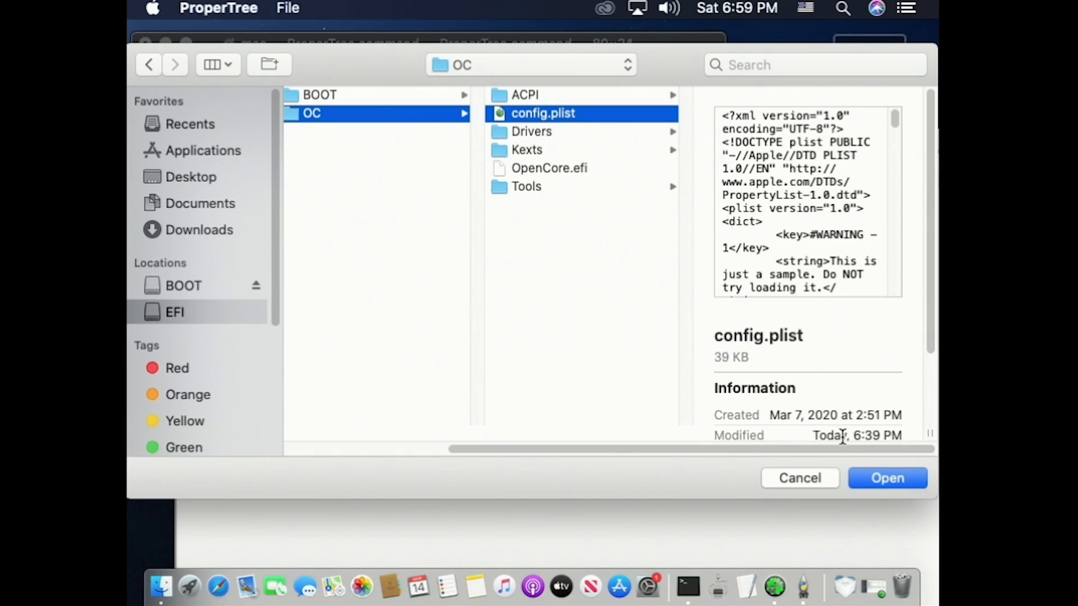
click(887, 478)
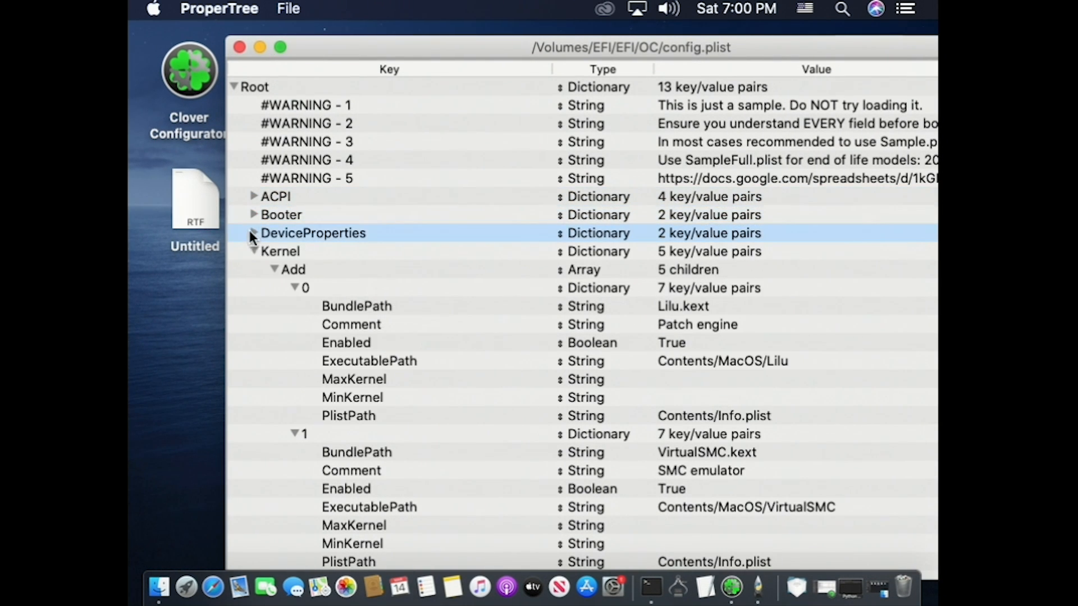
- Expand a config section in ProperTree and bring up the agdpmod=pikera TextEdit note
click(253, 251)
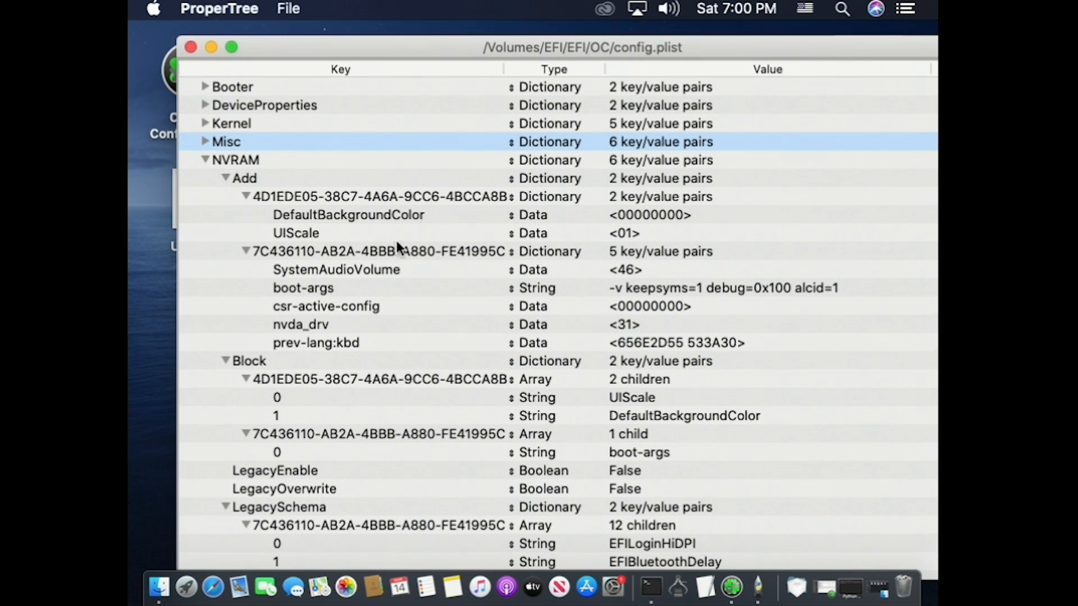
mouse_move(390, 296)
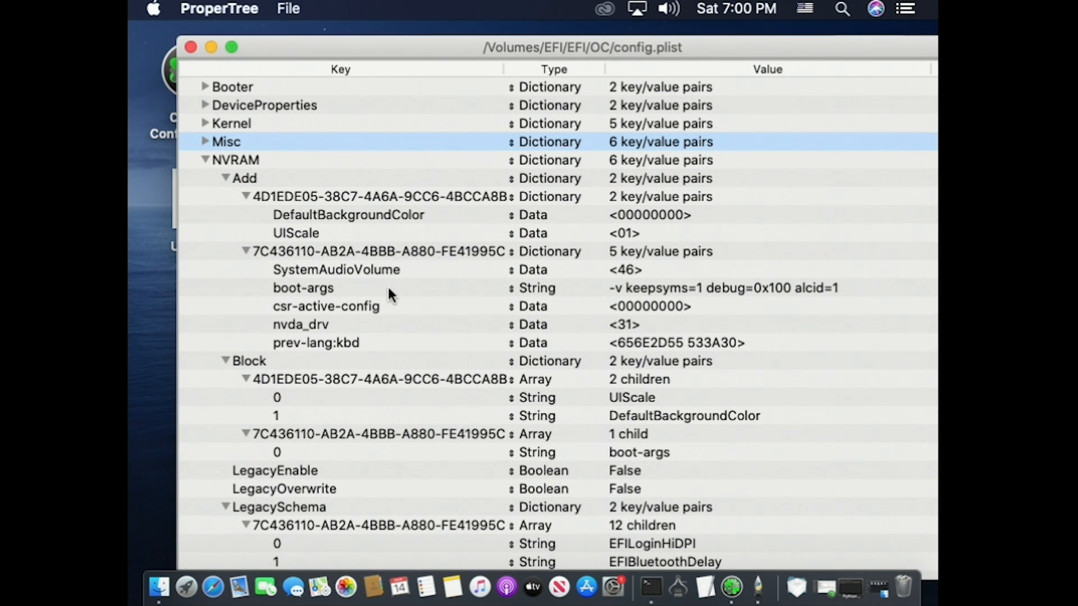
mouse_move(299, 294)
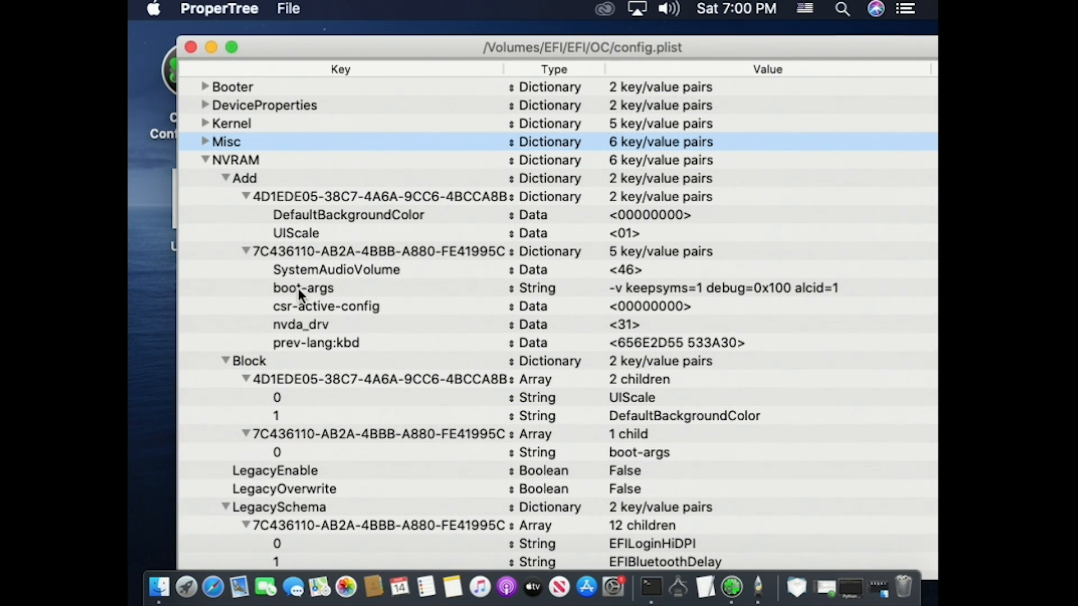
mouse_move(797, 285)
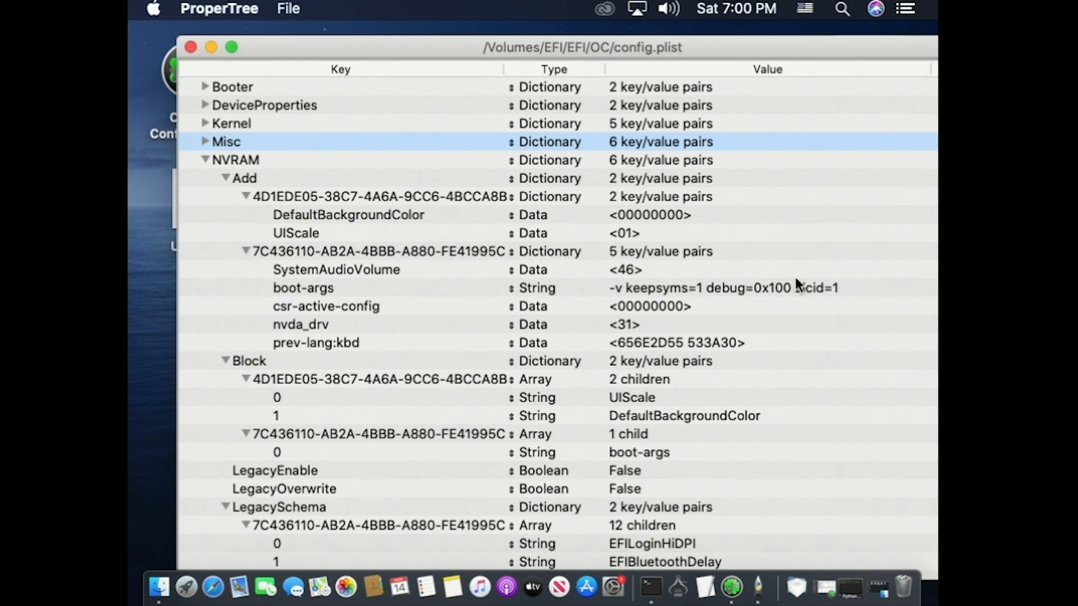
click(303, 287)
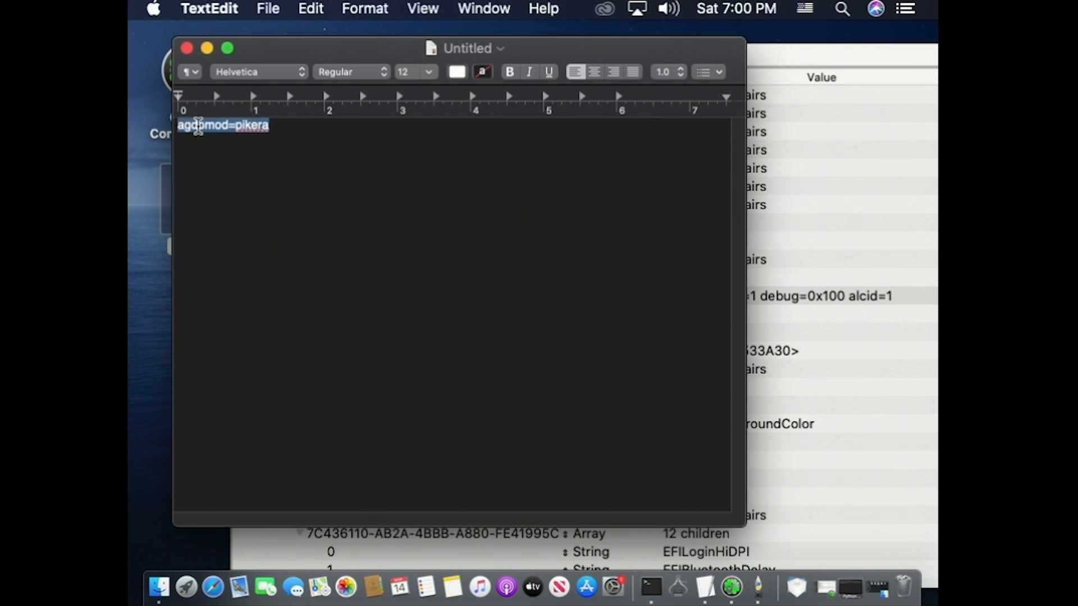
- Paste agdpmod=pikera onto the end of boot-args, then close and save config.plist
right_click(223, 125)
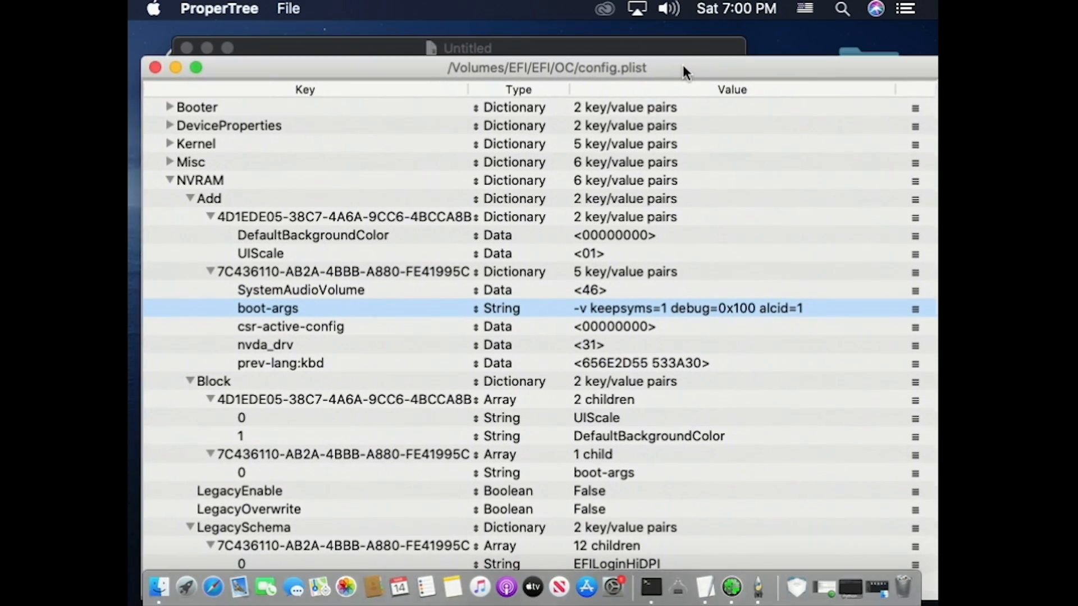
double_click(687, 308)
text( agdpmod=pik)
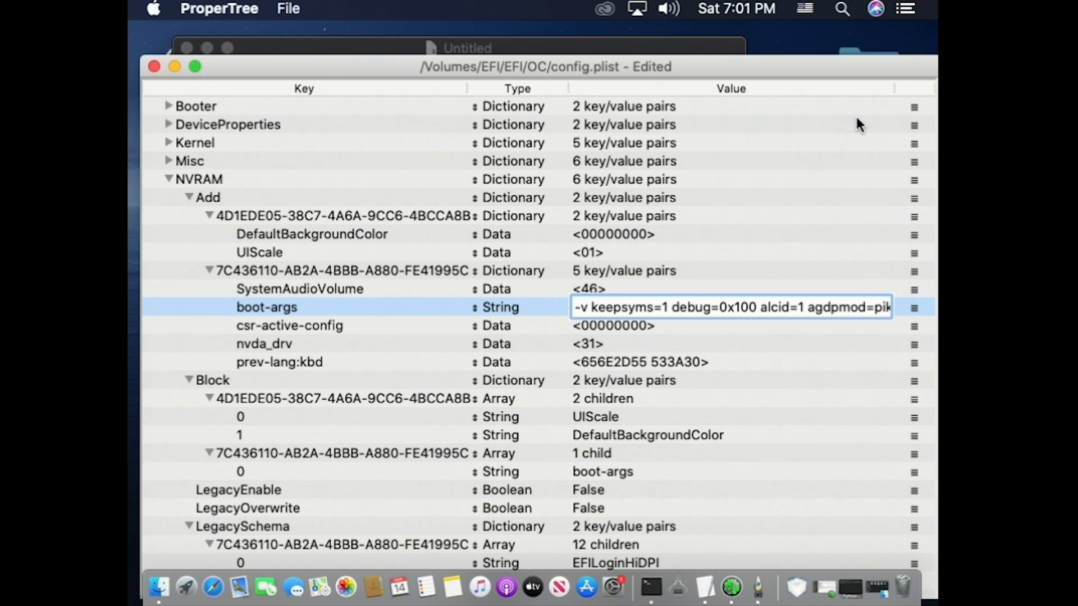
mouse_move(845, 319)
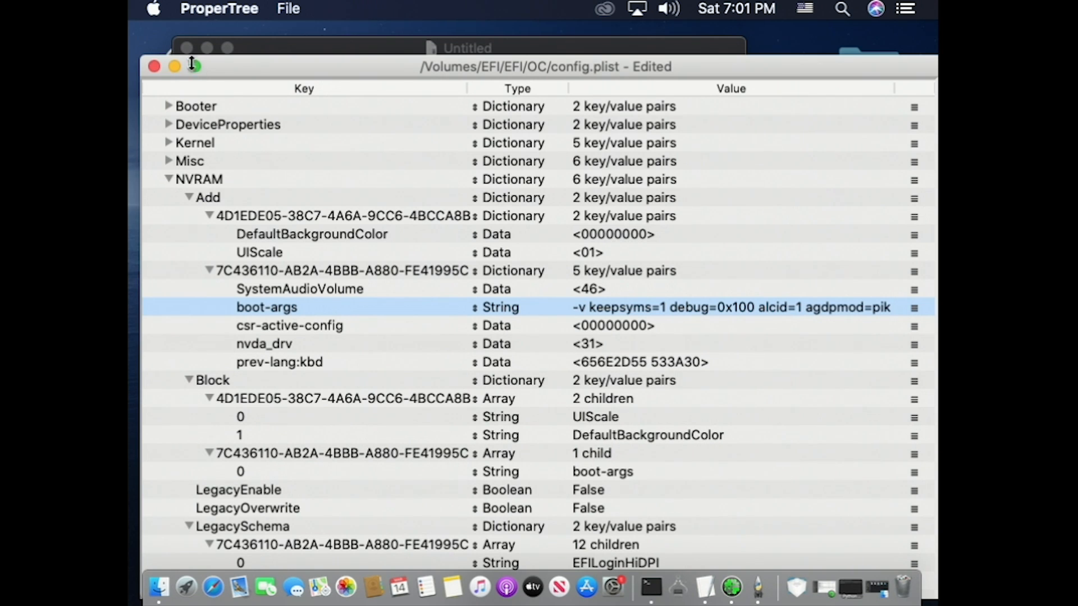
click(154, 66)
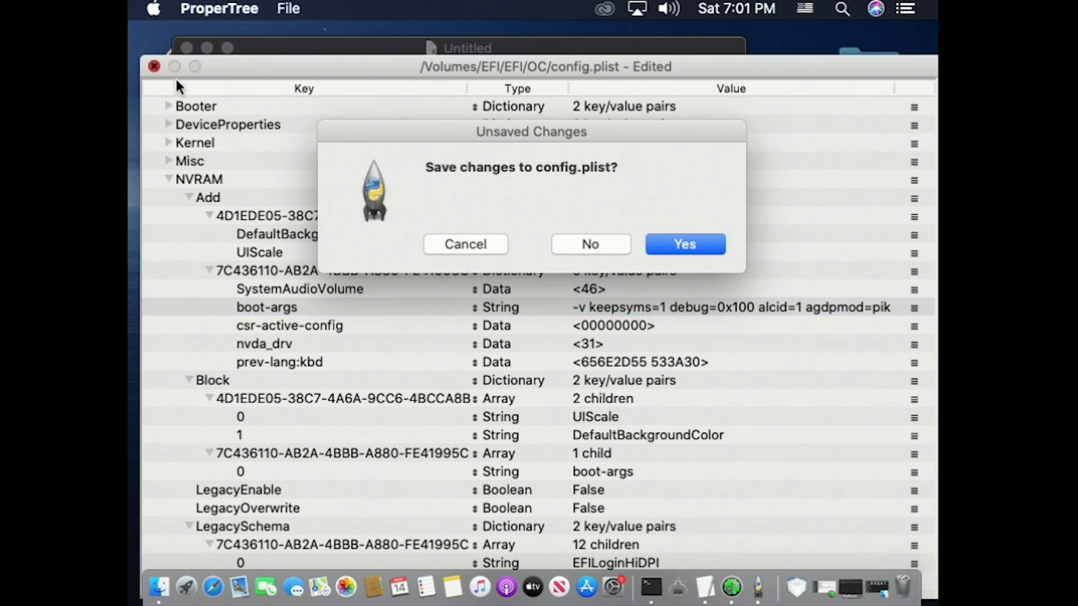
click(590, 244)
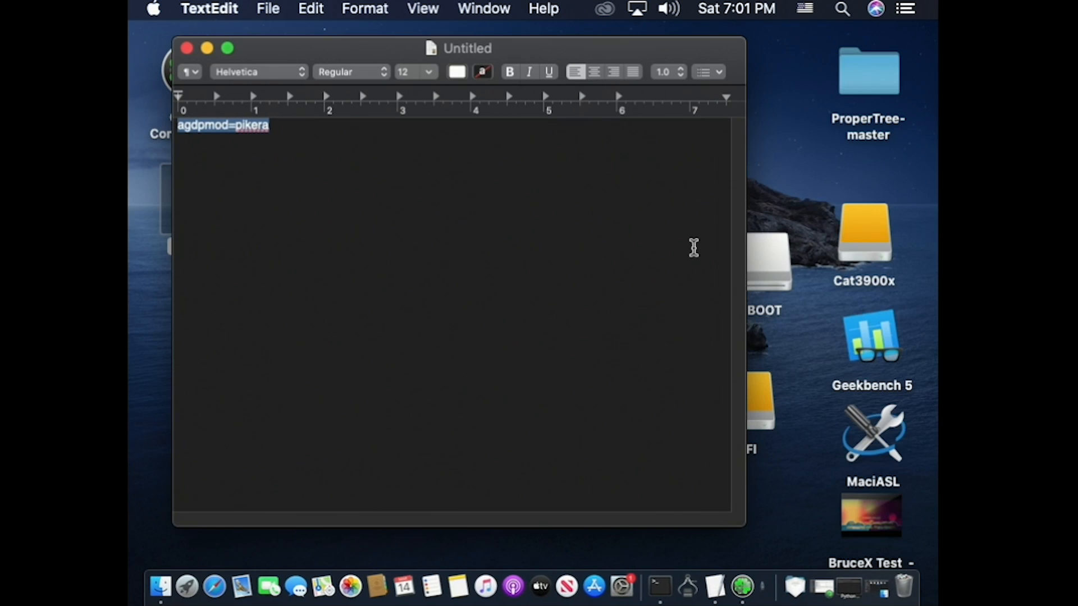
- Close the agdpmod TextEdit note and restart the Mac from the Apple menu
click(186, 48)
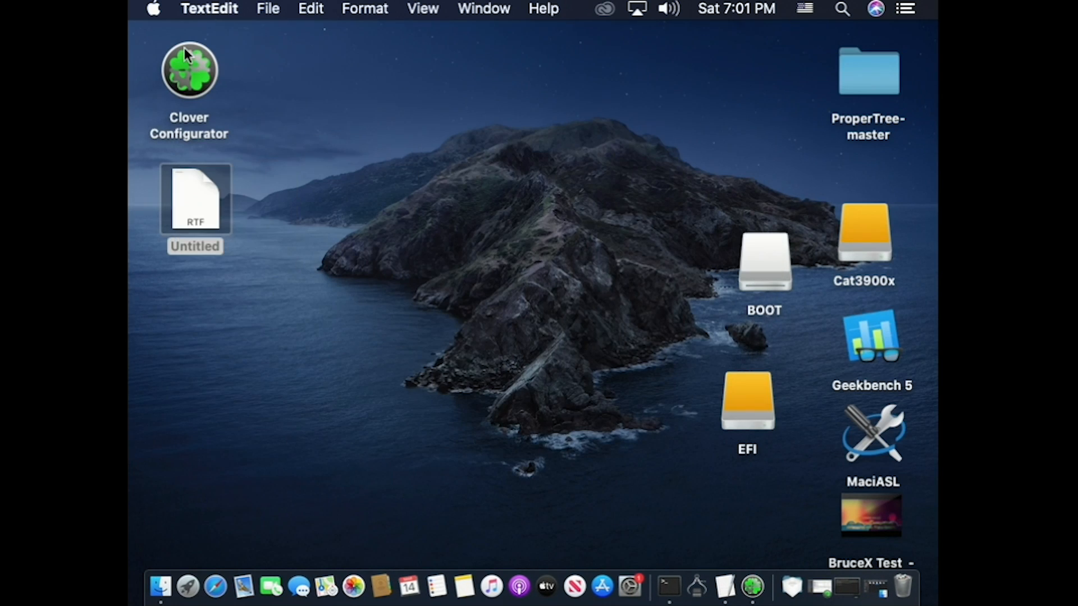
click(153, 9)
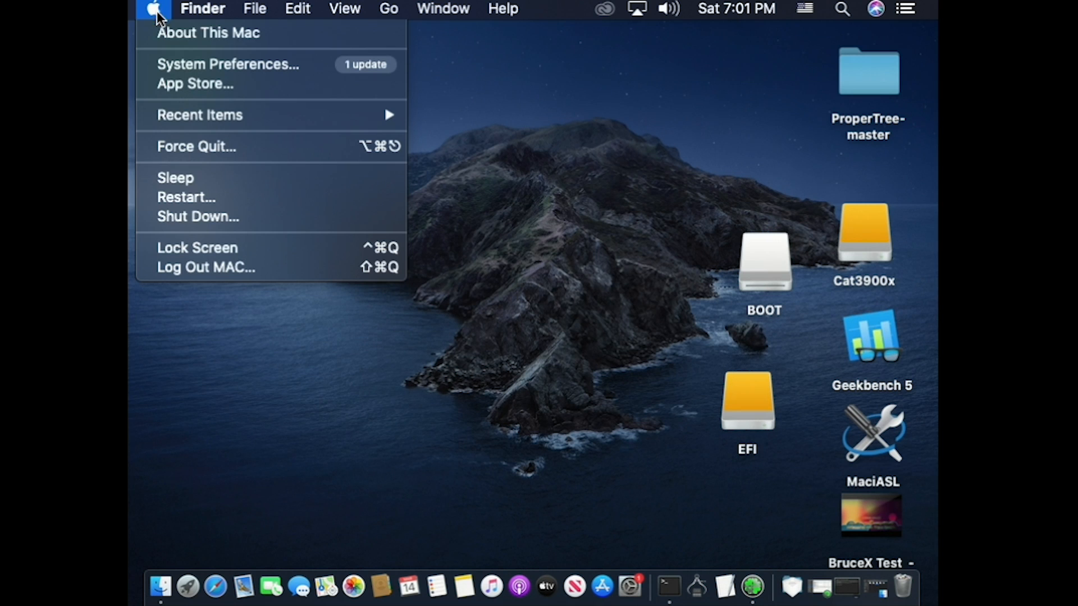
click(187, 197)
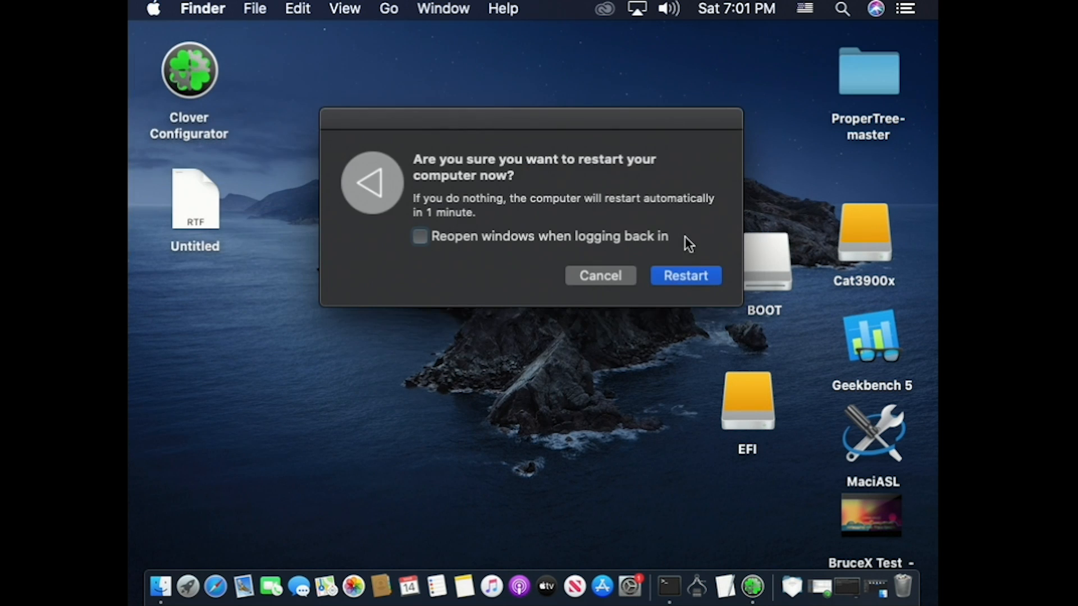
click(685, 276)
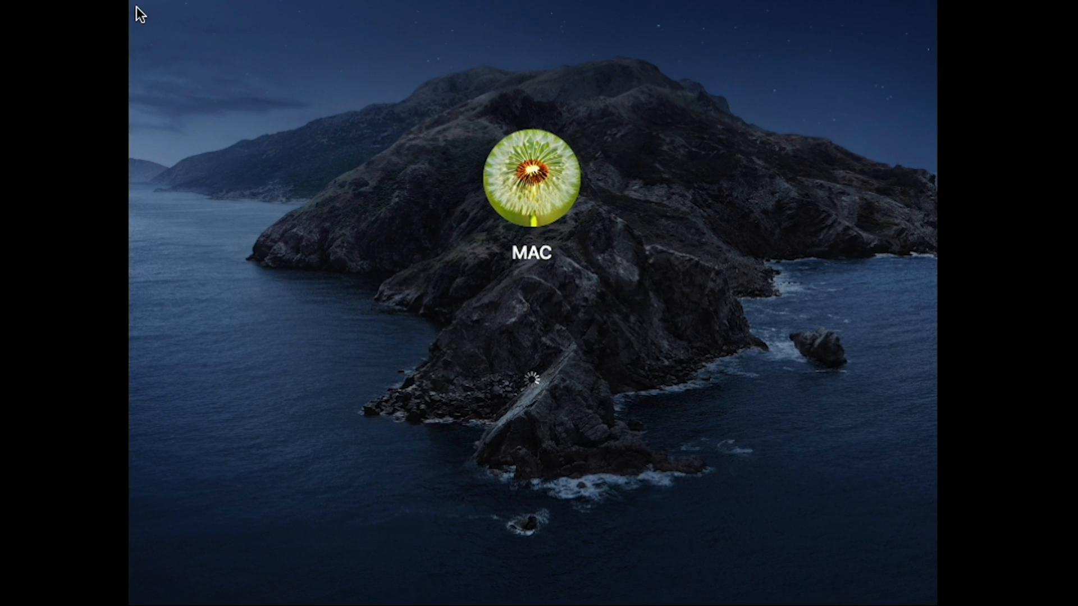
mouse_move(260, 119)
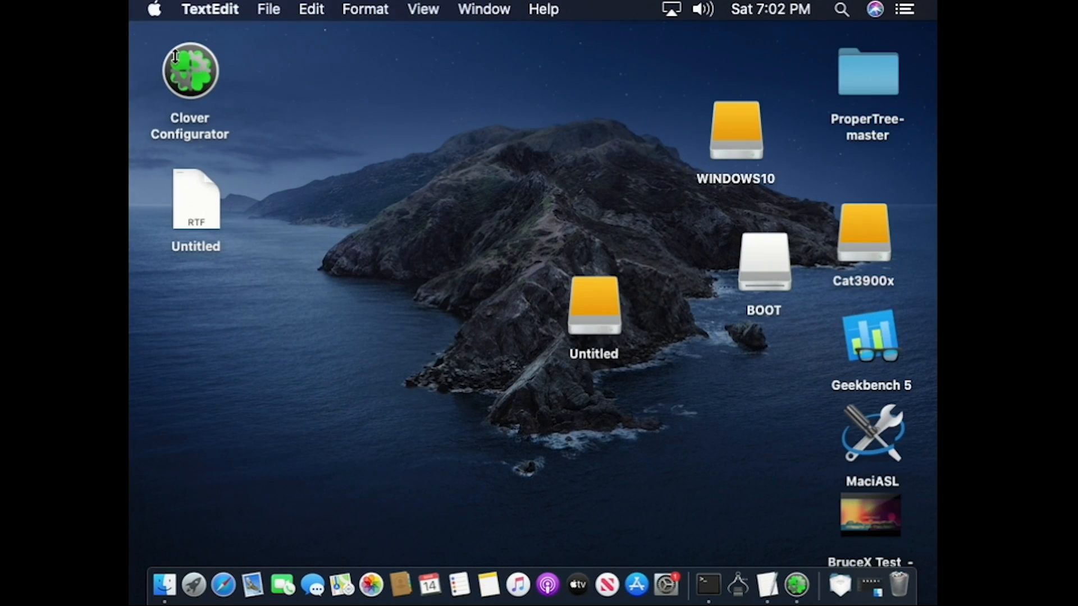
mouse_move(157, 9)
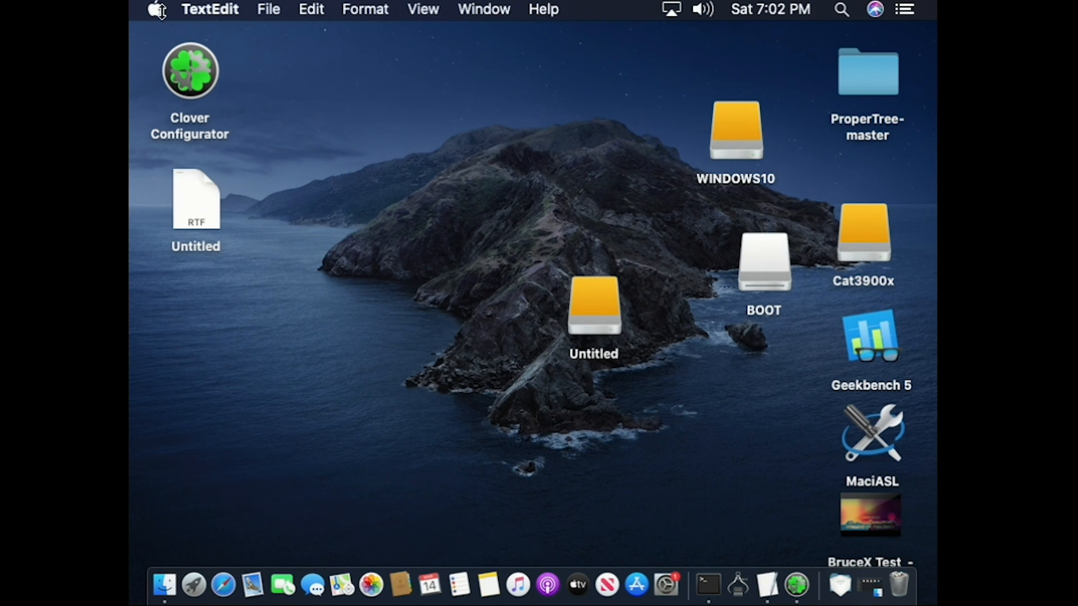
- Open About This Mac from the Apple menu to see the Radeon RX 5700 XT 8 GB graphics
click(155, 10)
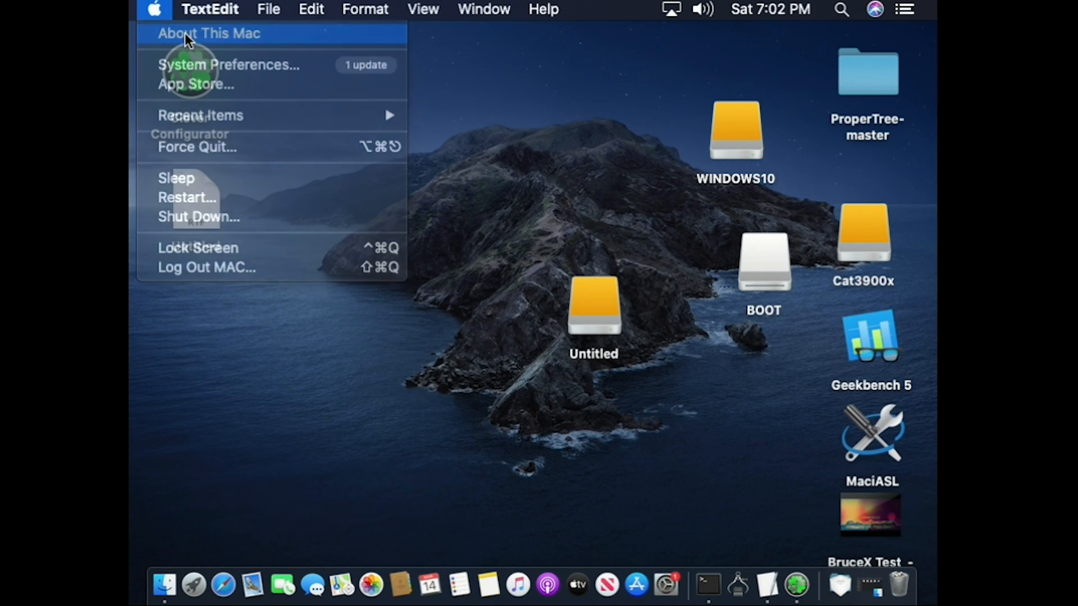
click(209, 33)
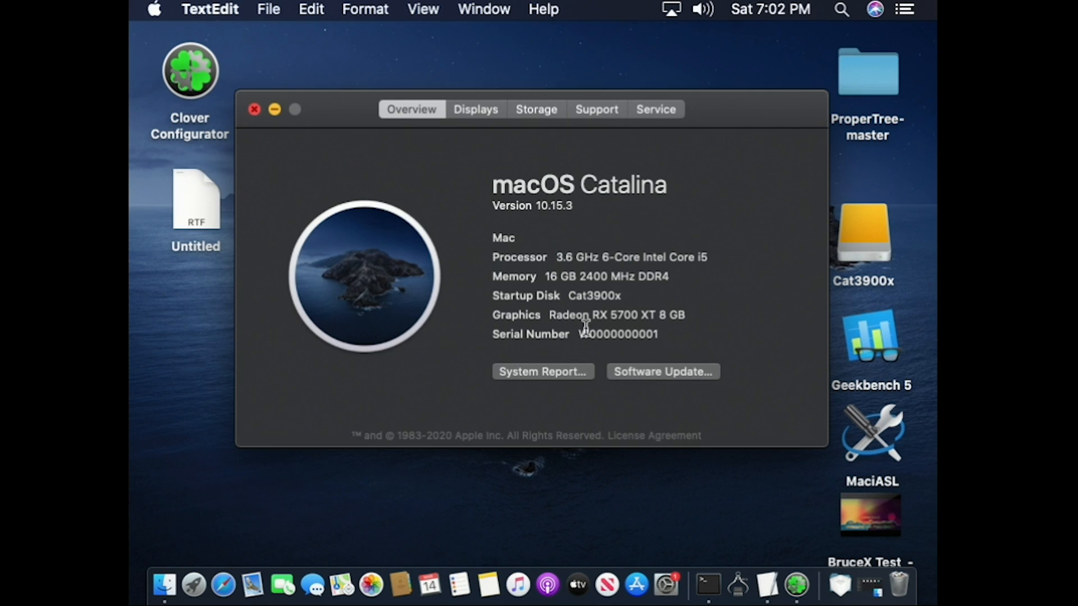
mouse_move(622, 334)
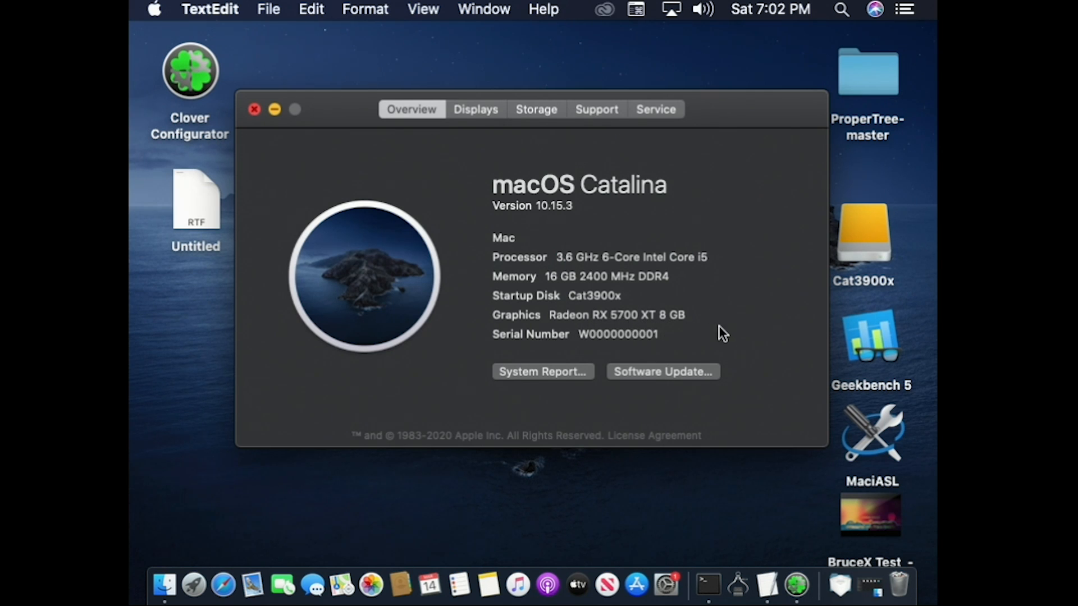
mouse_move(698, 306)
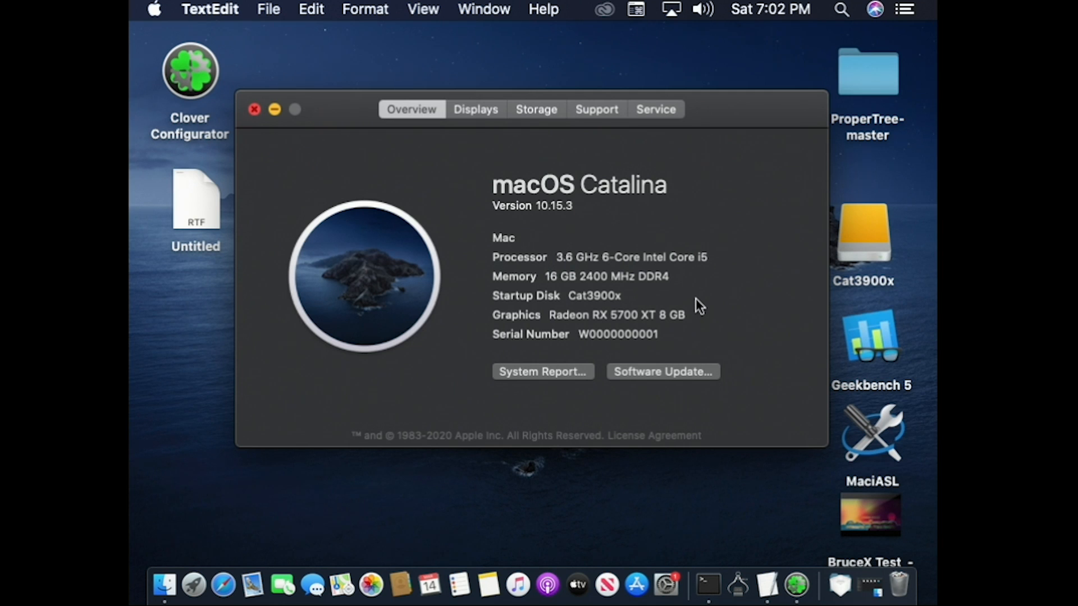